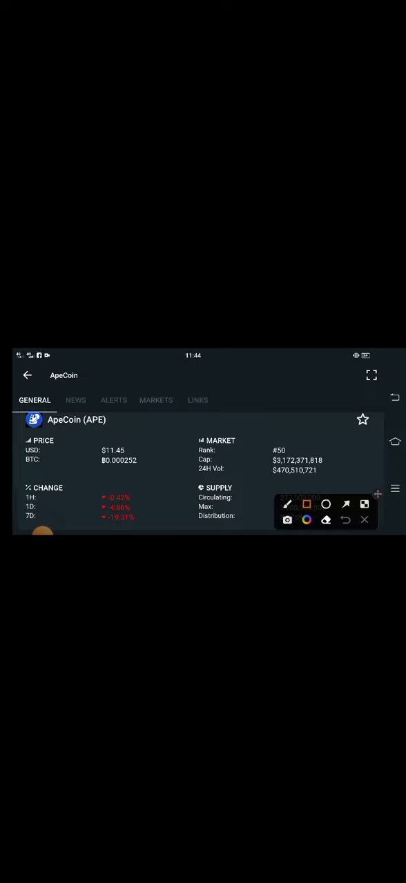
Box ApeCoin's USD/BTC price values in red and pick the arrow tool for the change values
drag(90, 445, 155, 472)
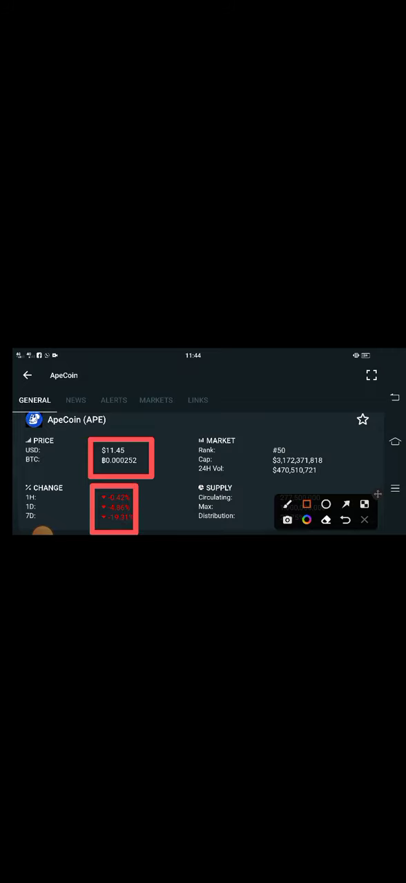
click(345, 503)
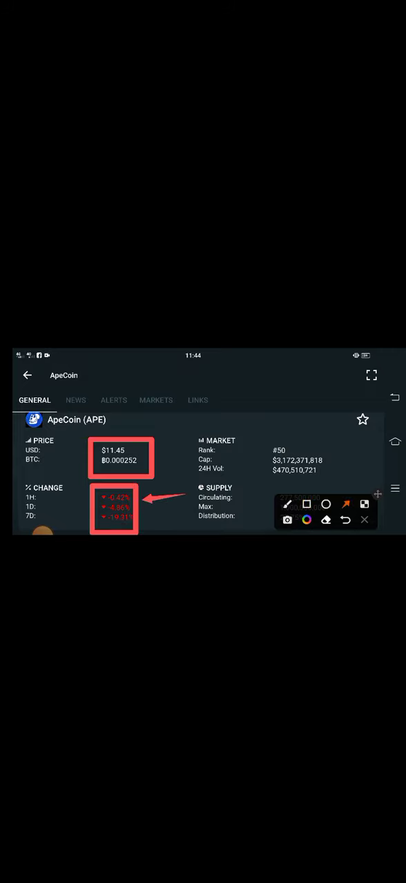